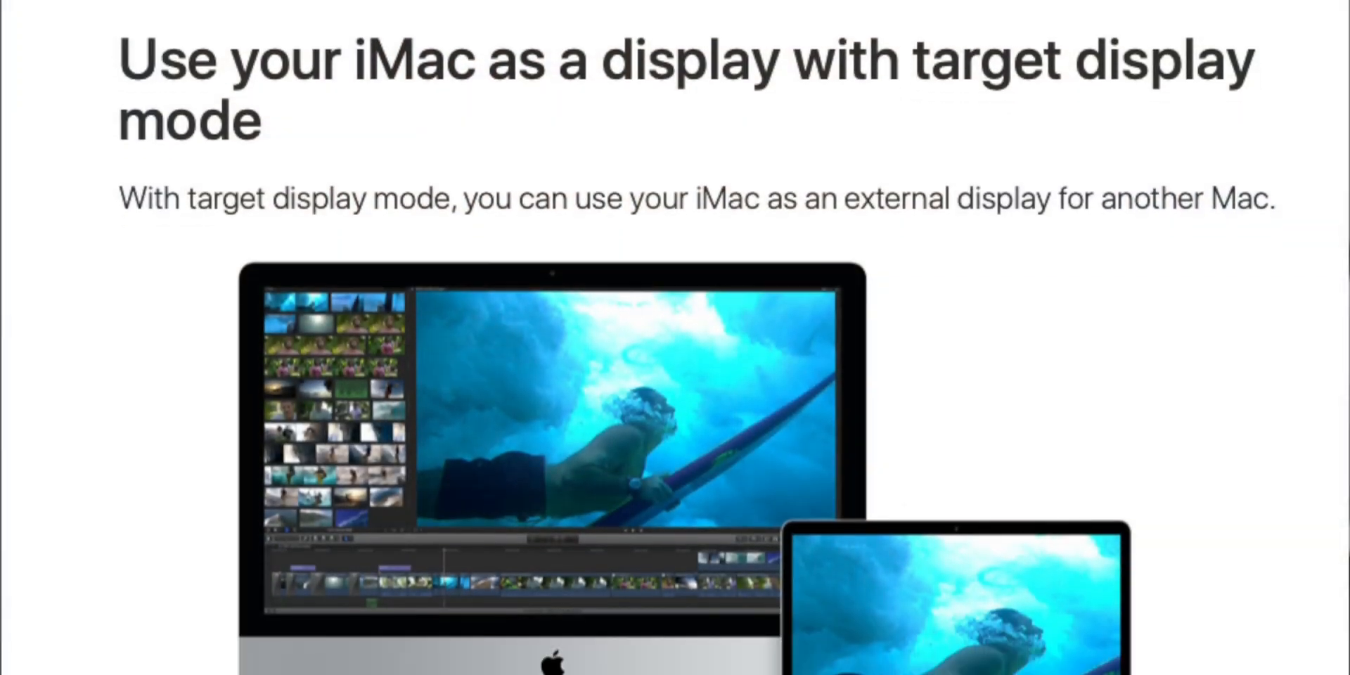
{"action": "scroll", "scroll_direction": "down", "scroll_amount": 3}
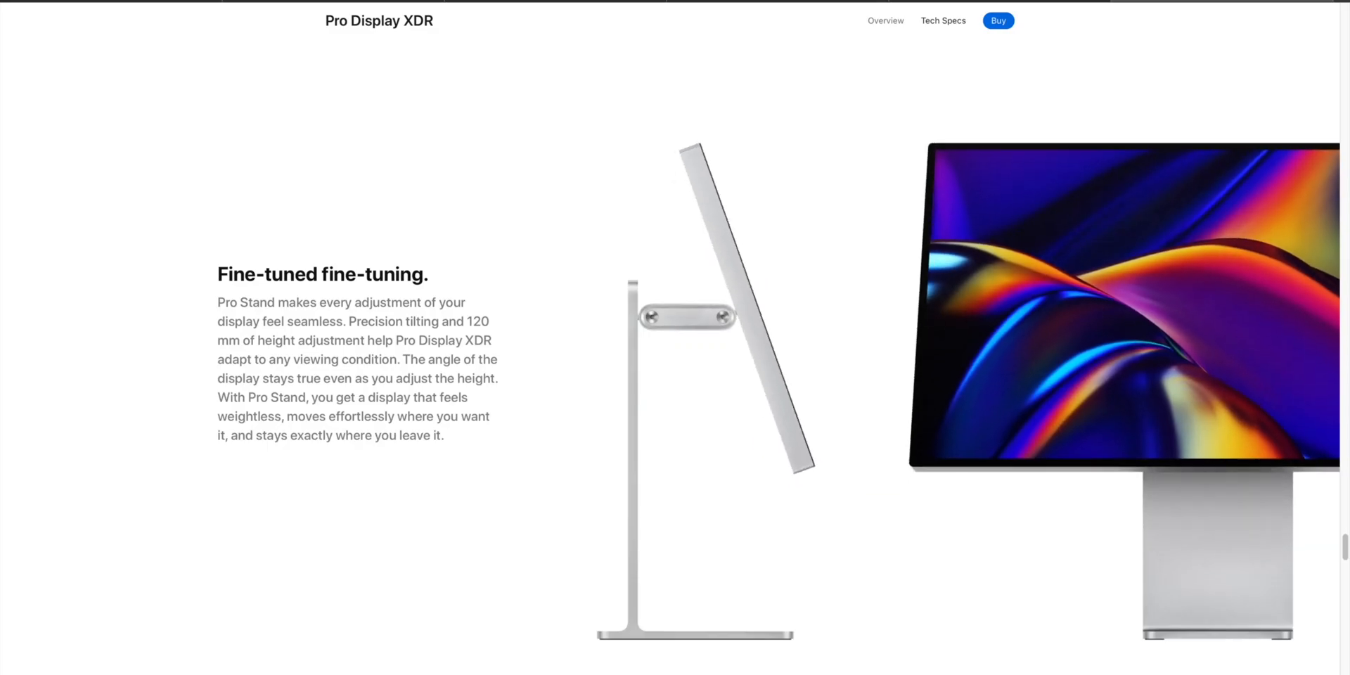
{"action": "scroll", "scroll_direction": "down", "scroll_amount": 3}
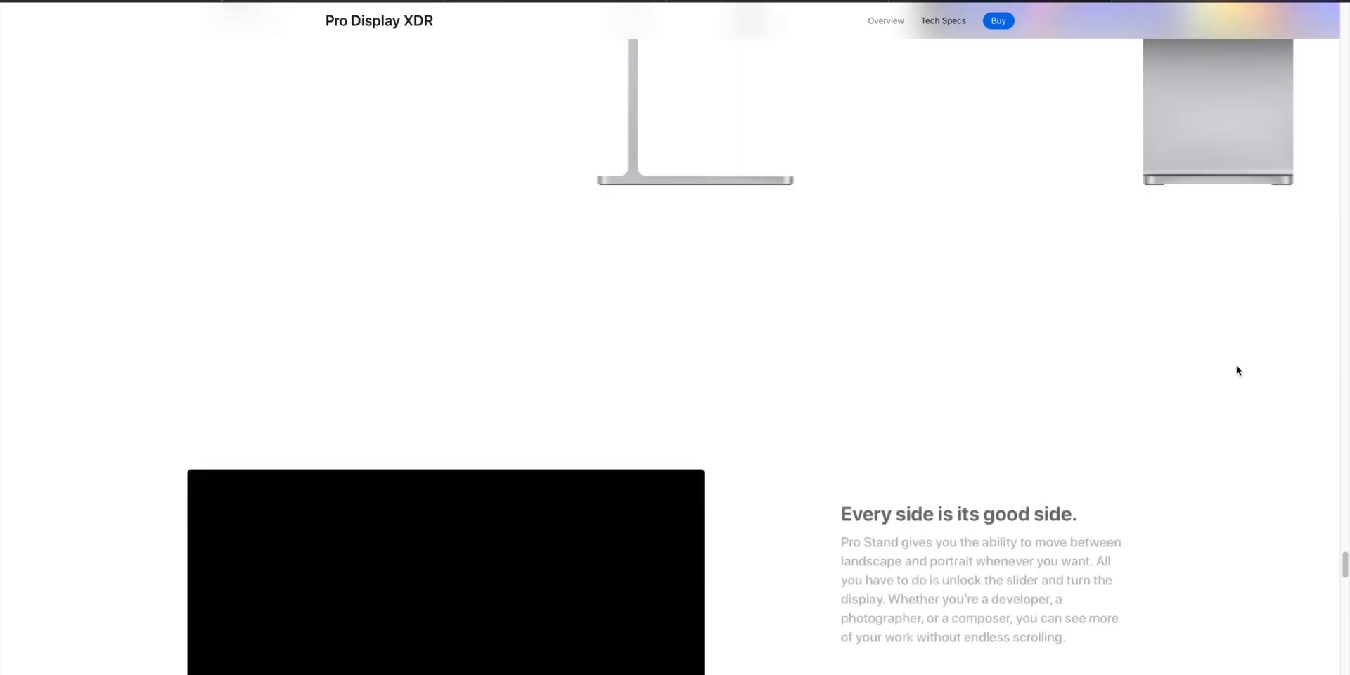